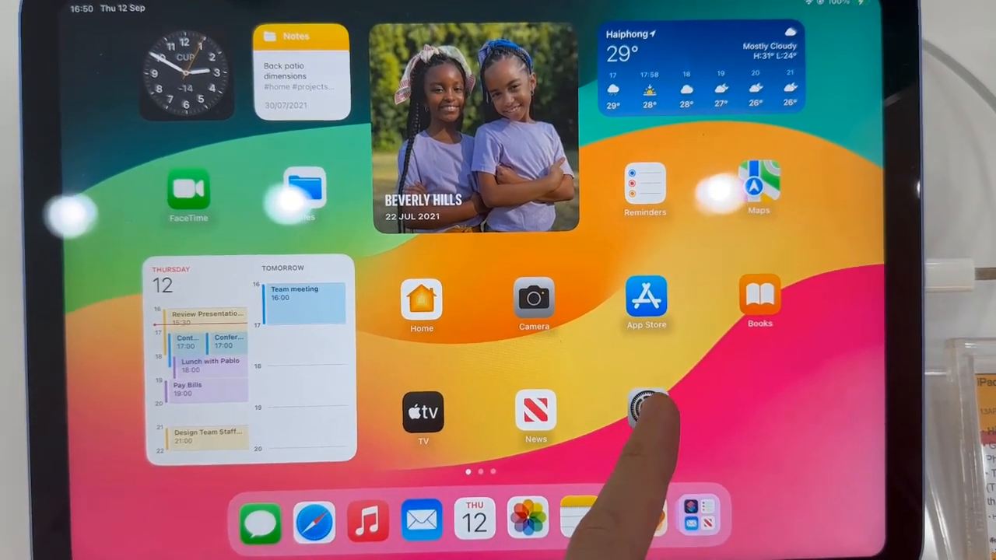
# - Launch Settings from the Home Screen and scroll the sidebar until the Mail entry is visible
pyautogui.click(646, 405)
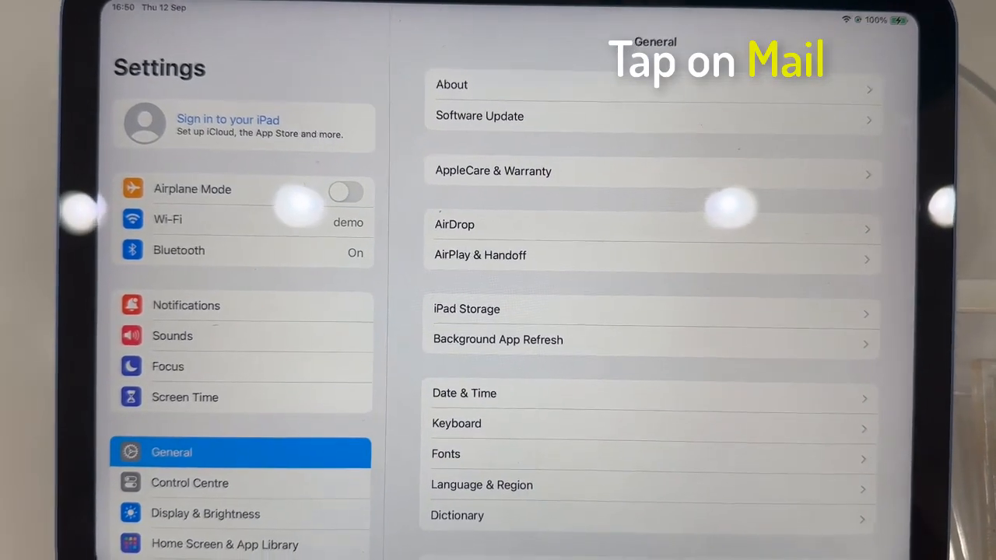
pyautogui.scroll(-3)
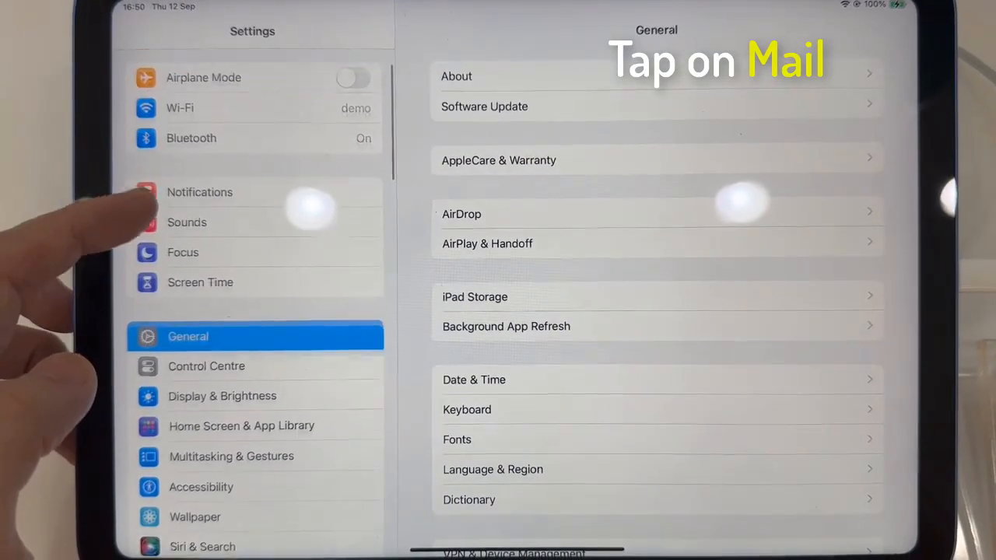
pyautogui.scroll(-3)
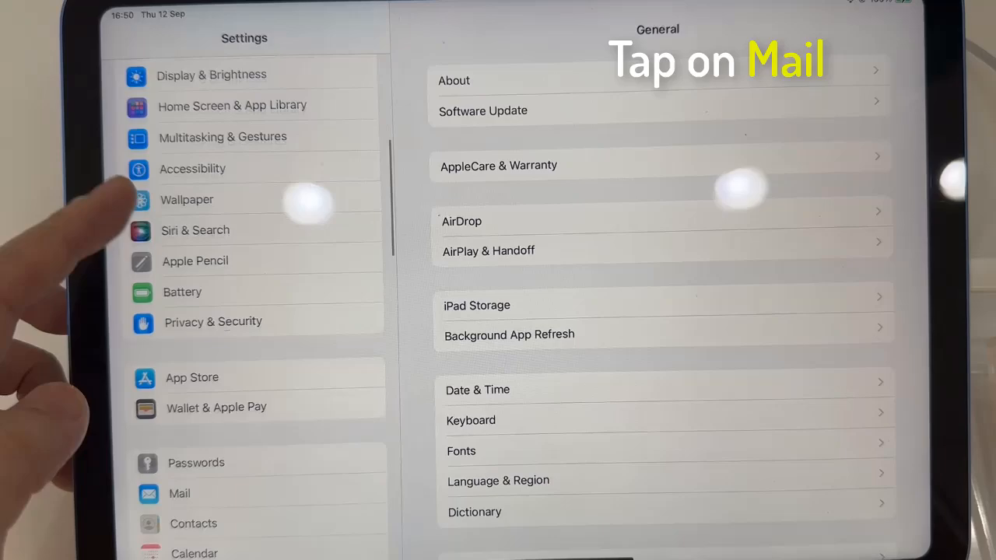
pyautogui.scroll(-3)
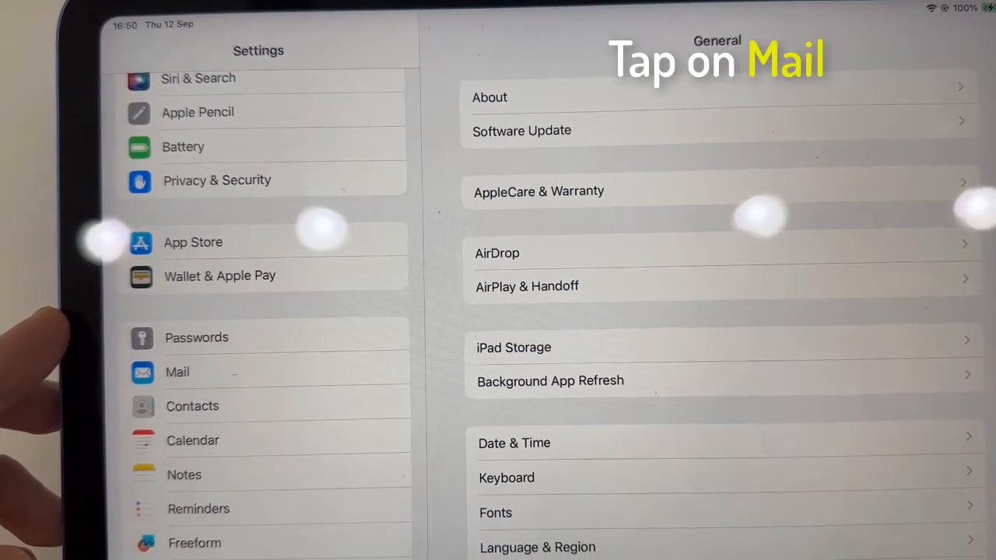
# - From Mail settings, choose Add Account and pick Google as the provider
pyautogui.click(178, 372)
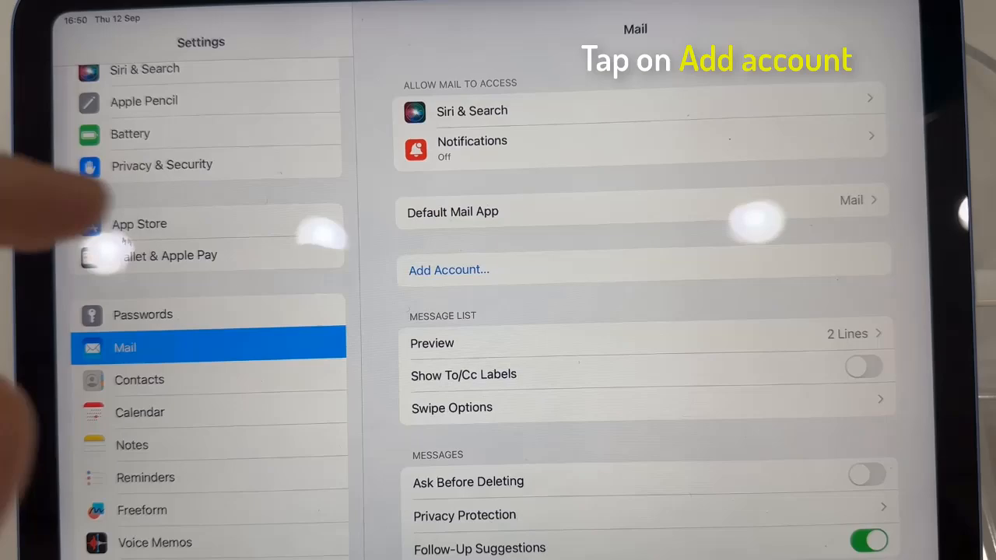
pyautogui.click(448, 271)
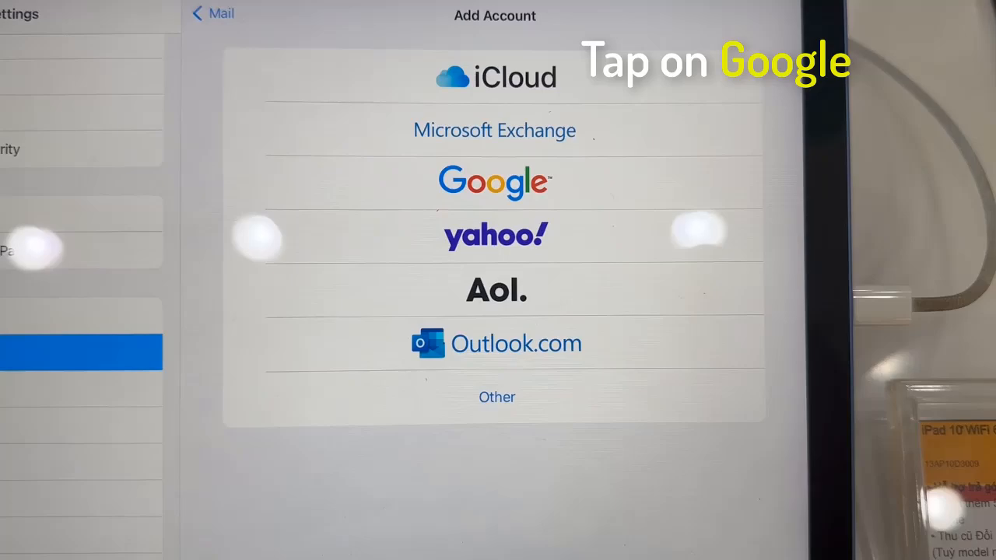
pyautogui.click(495, 182)
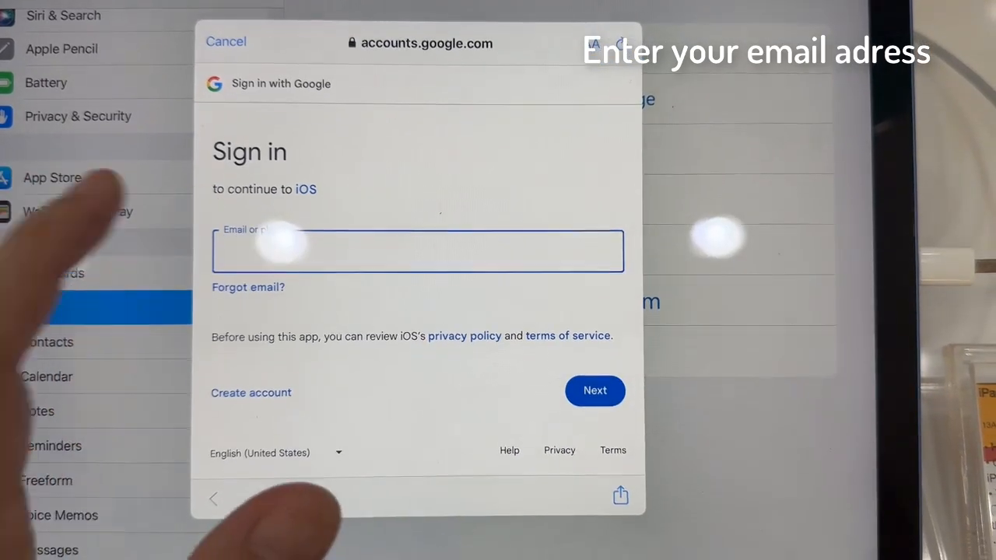
pyautogui.click(417, 250)
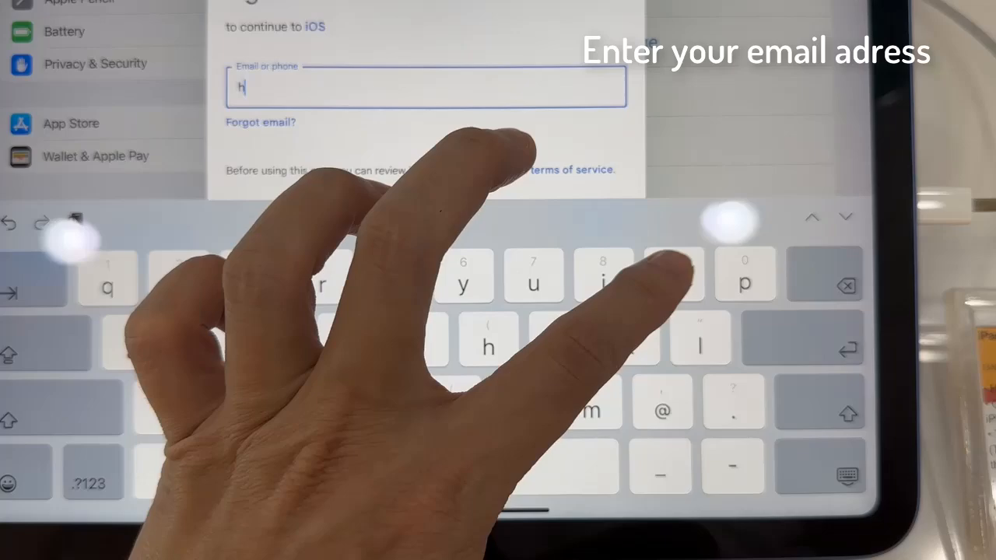
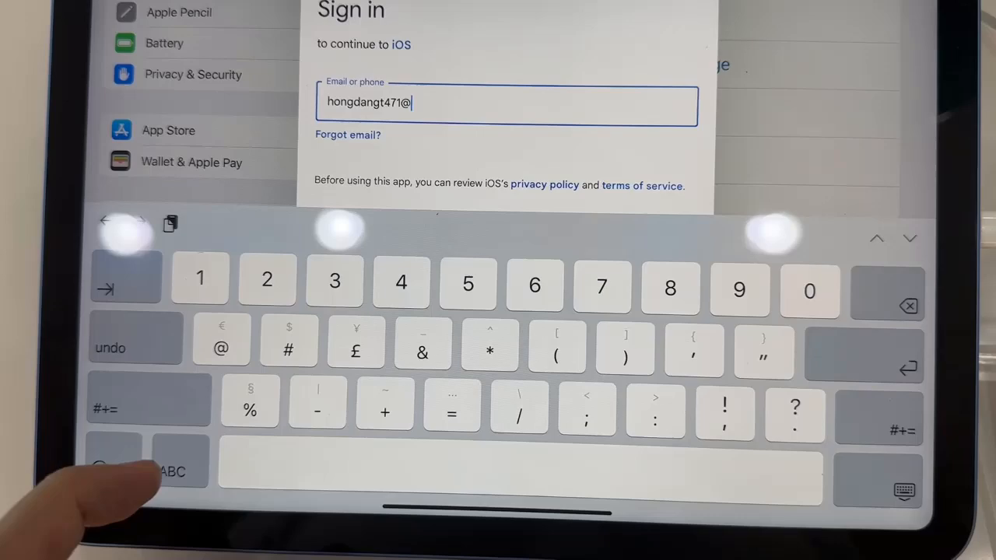
pyautogui.click(177, 467)
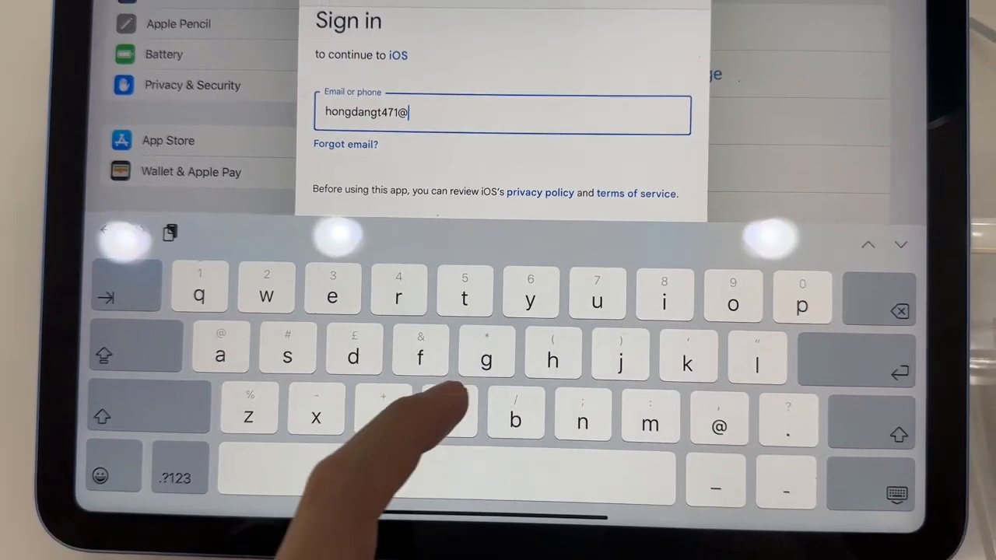
pyautogui.write('gmail.c')
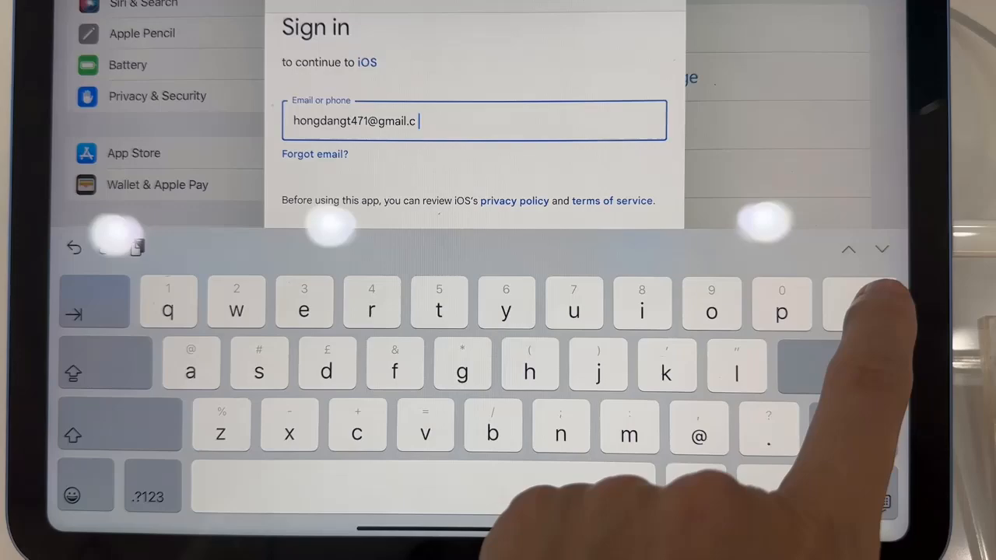
pyautogui.write('om')
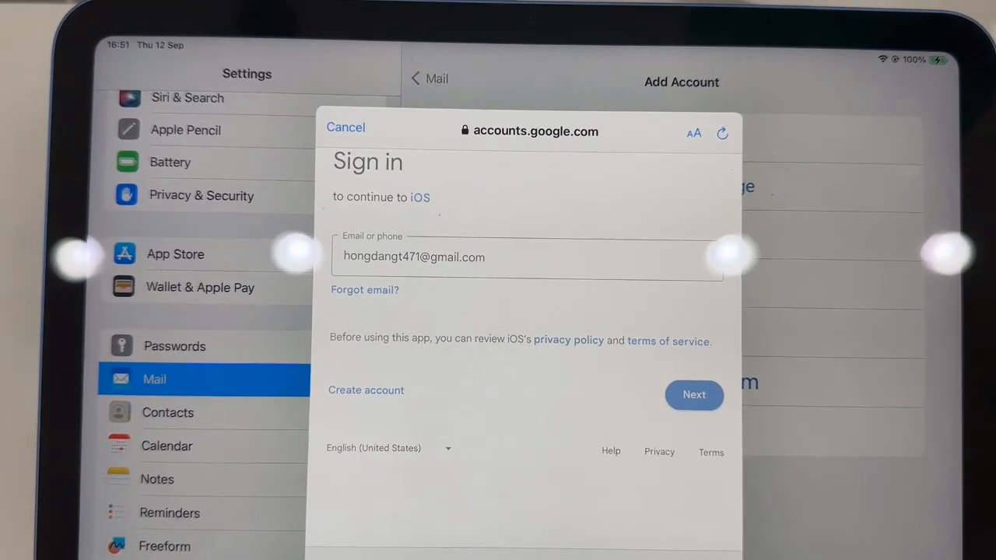
pyautogui.click(694, 395)
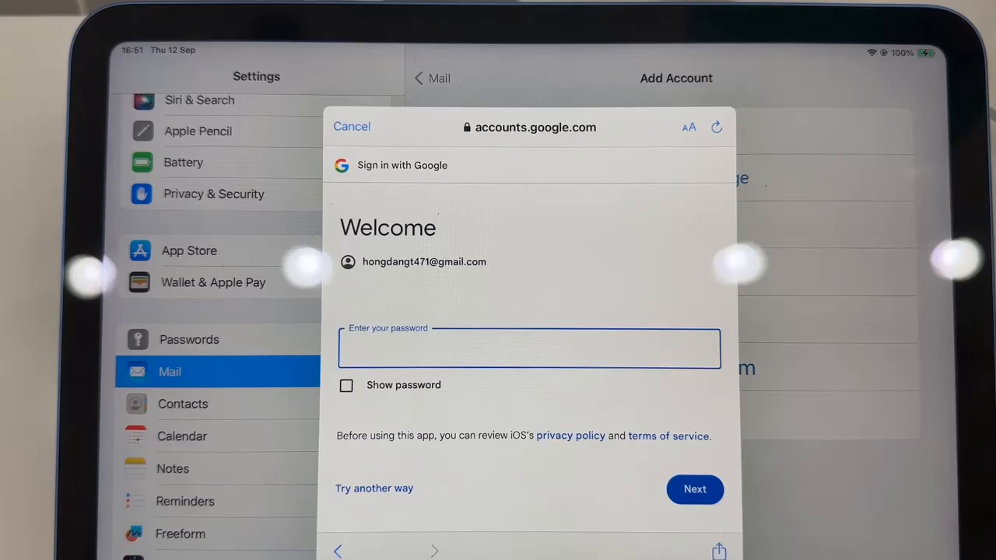
# - Submit the account password and choose Continue to grant iOS access to the Google account
pyautogui.click(527, 349)
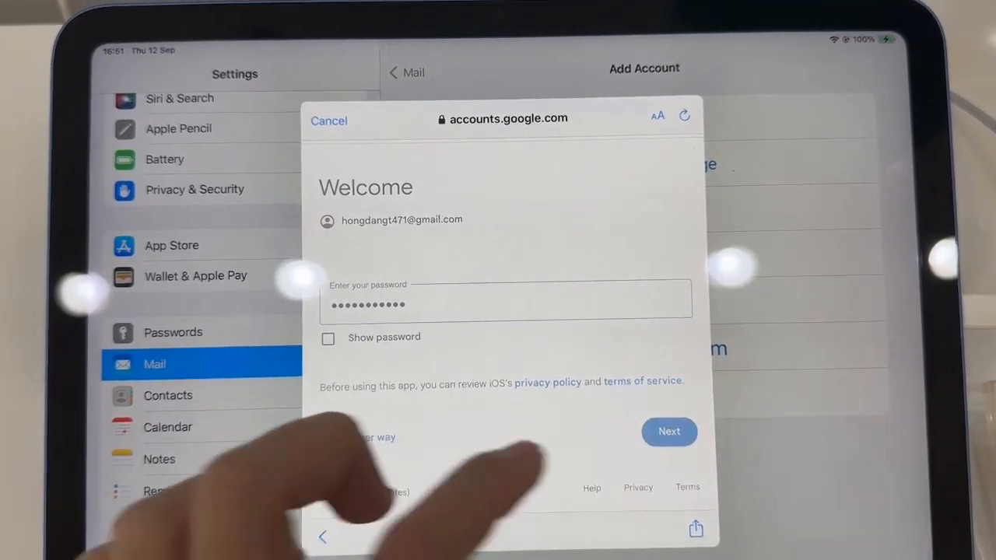
pyautogui.click(669, 433)
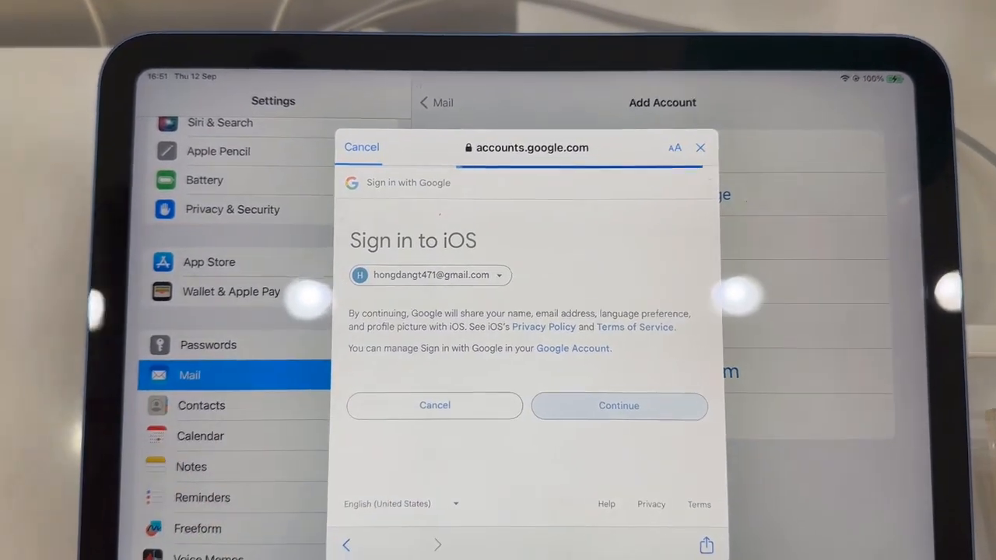
pyautogui.click(618, 406)
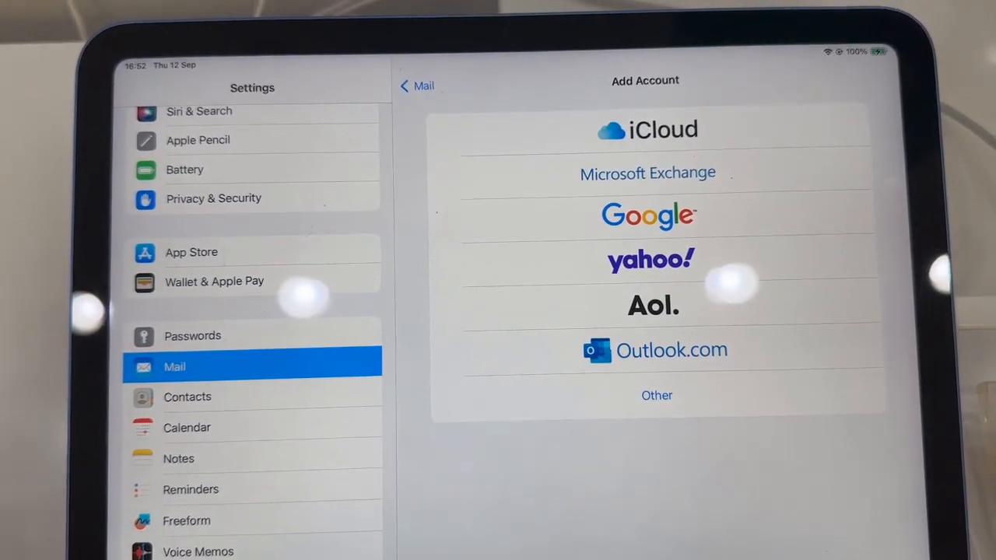
# - Enable Contacts syncing, choose Keep on My iPad for local contacts, and save the Gmail account
pyautogui.click(647, 216)
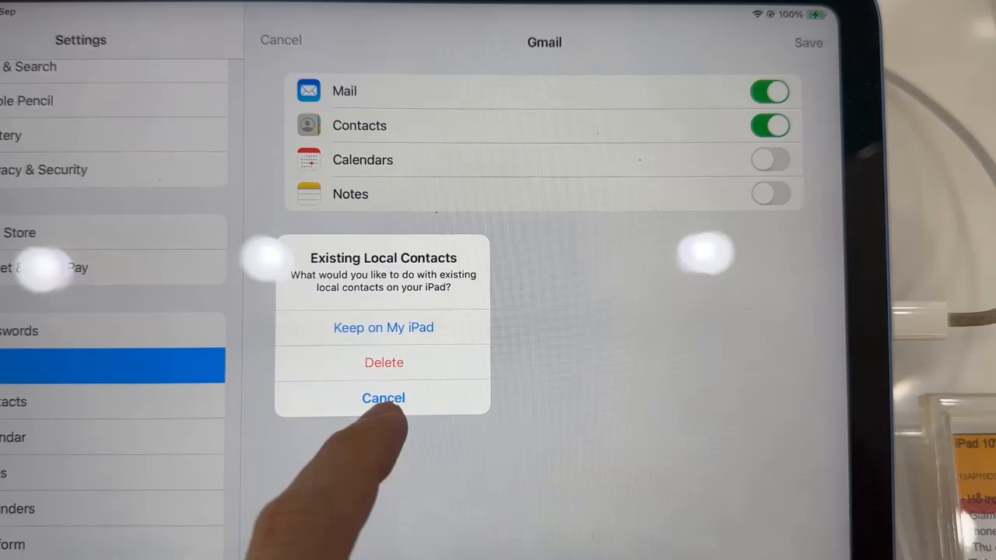
pyautogui.click(383, 398)
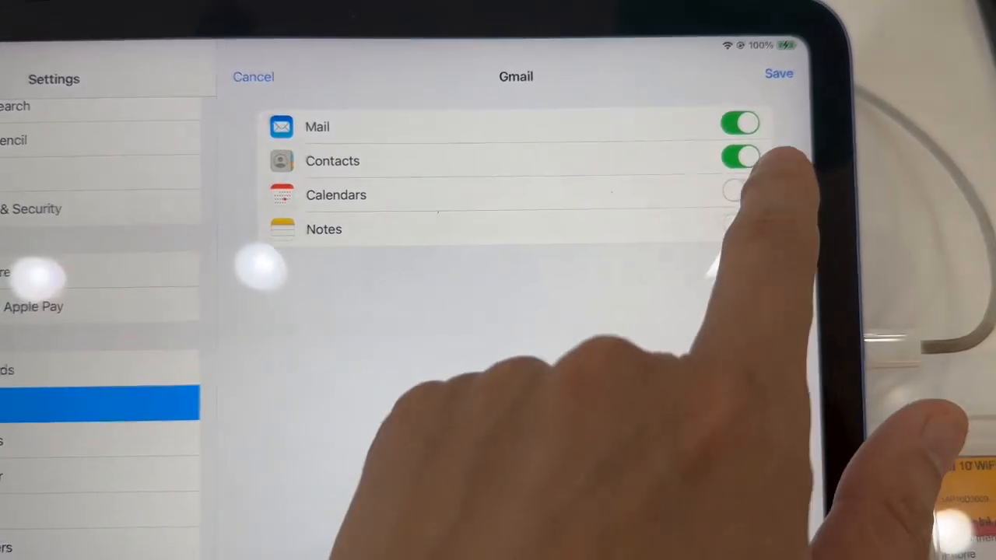
pyautogui.click(741, 187)
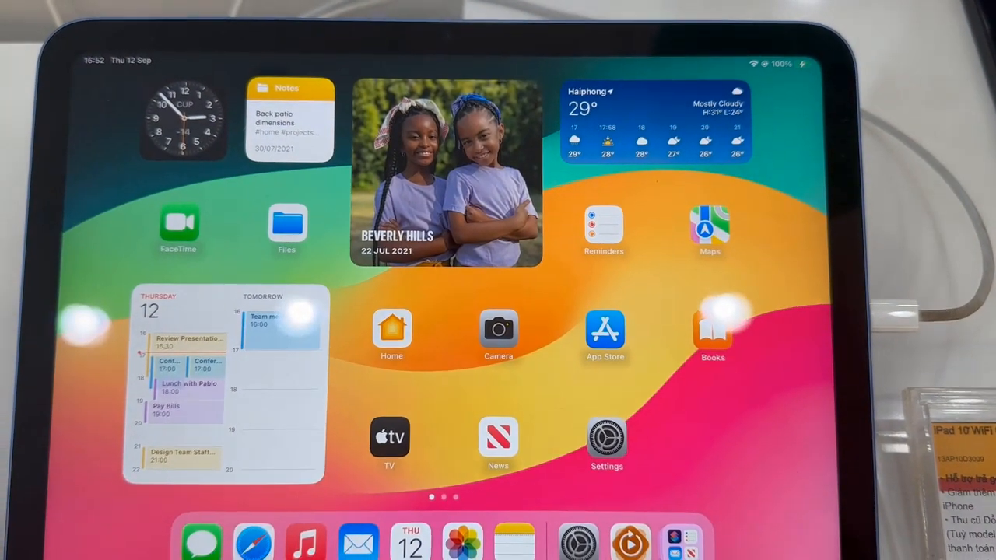
# - Launch Mail from the Dock and reveal the Mailboxes sidebar beside the Gmail inbox
pyautogui.click(355, 542)
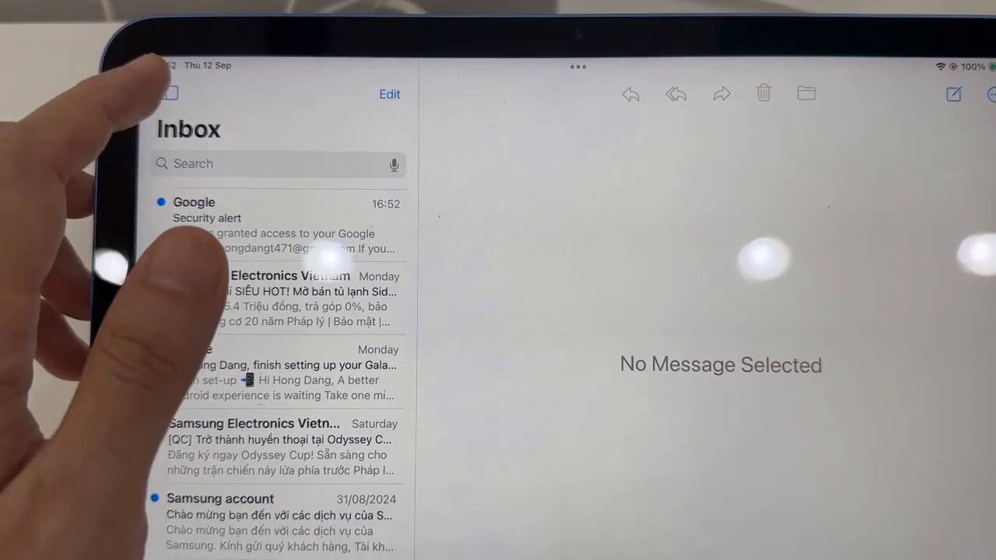
pyautogui.click(173, 95)
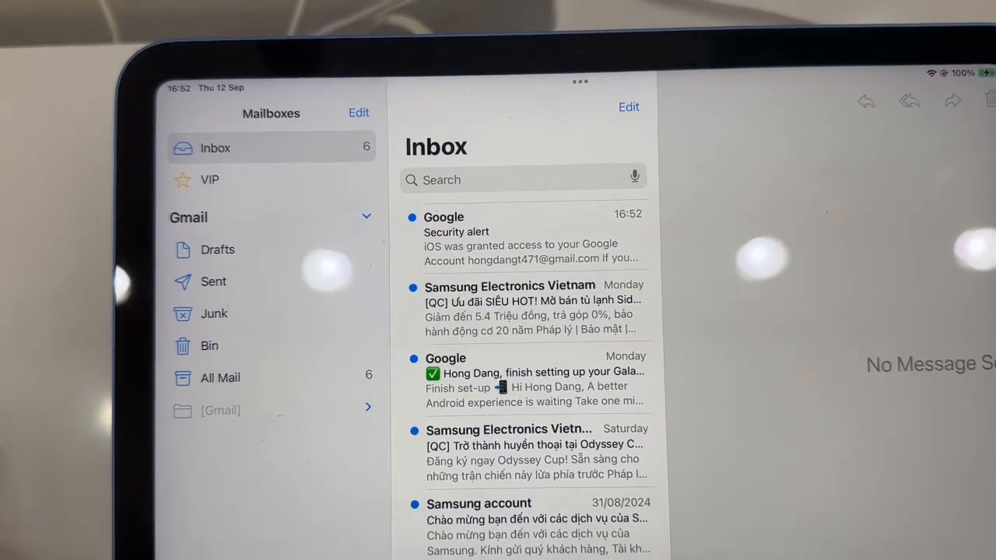